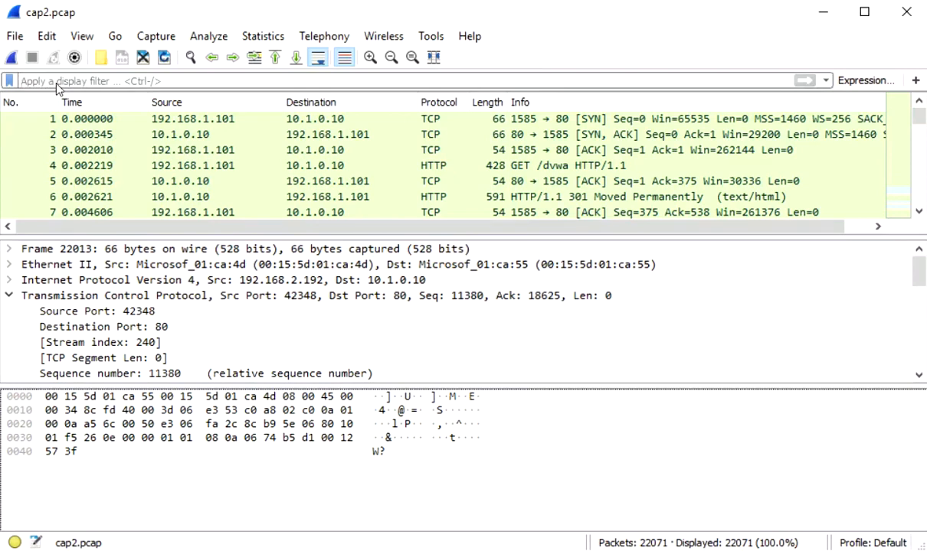
# - Enter the display filter ip.addr==10.1.0.10 for cap2.pcap
pyautogui.write('ip.addr==')
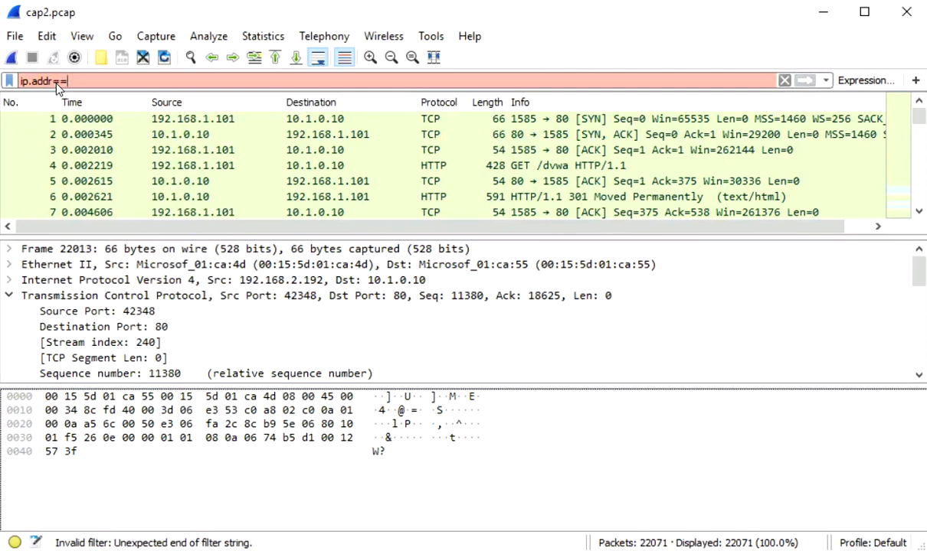
pyautogui.write('10')
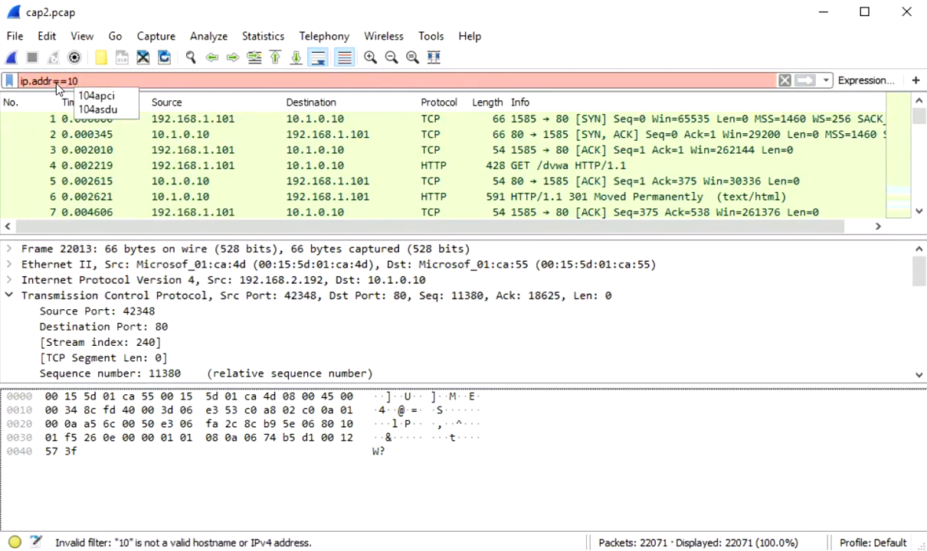
pyautogui.write('.')
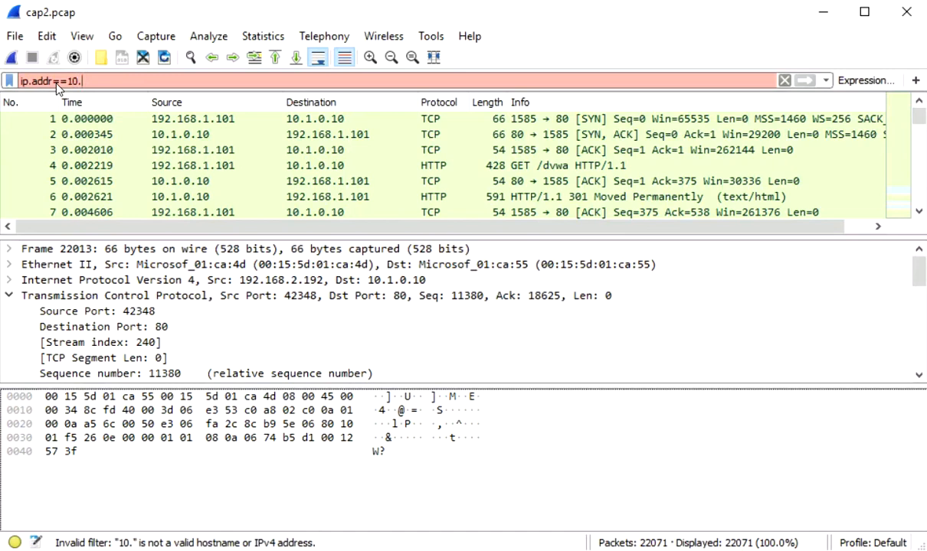
pyautogui.write('1')
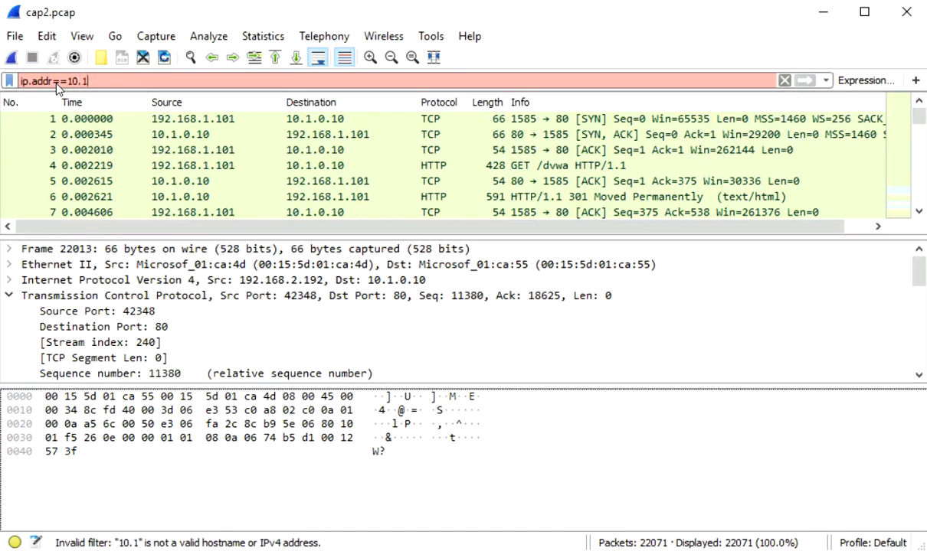
pyautogui.write('0.10&&ip.addr==')
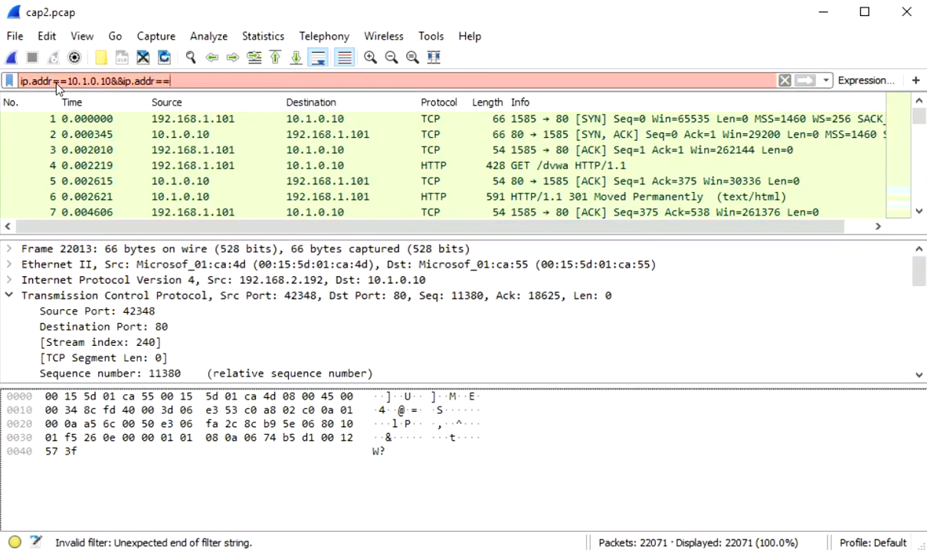
# - Extend the filter with &&ip.addr==192.168.2.192 so it validates
pyautogui.write('192.')
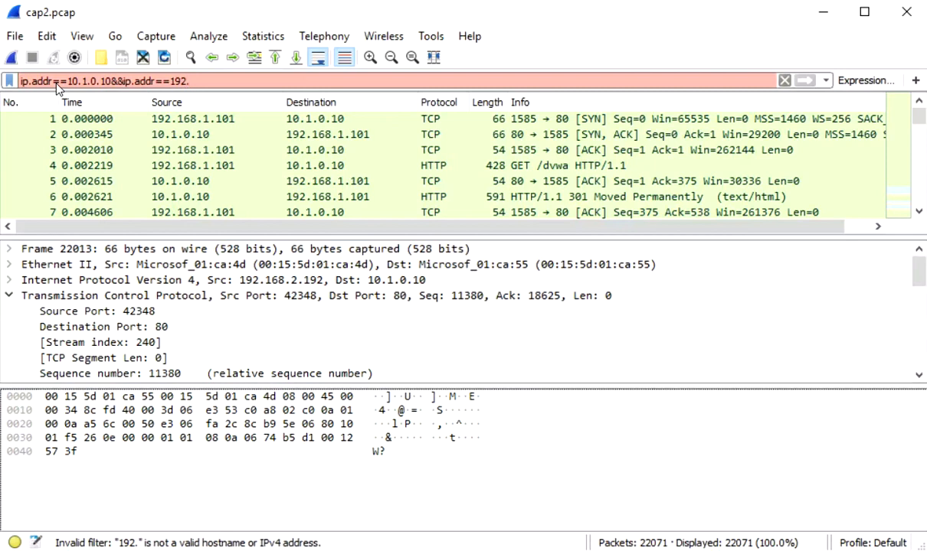
pyautogui.write('168')
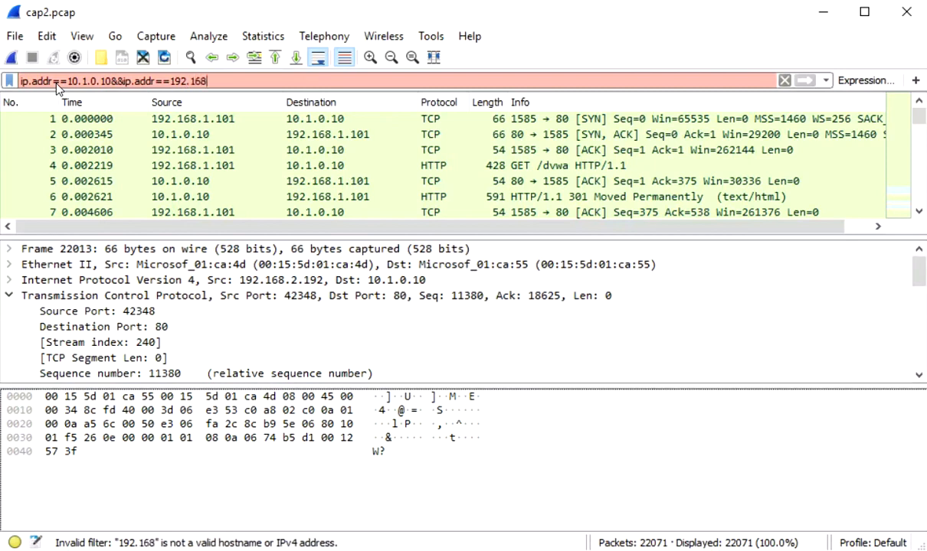
pyautogui.write('2.192')
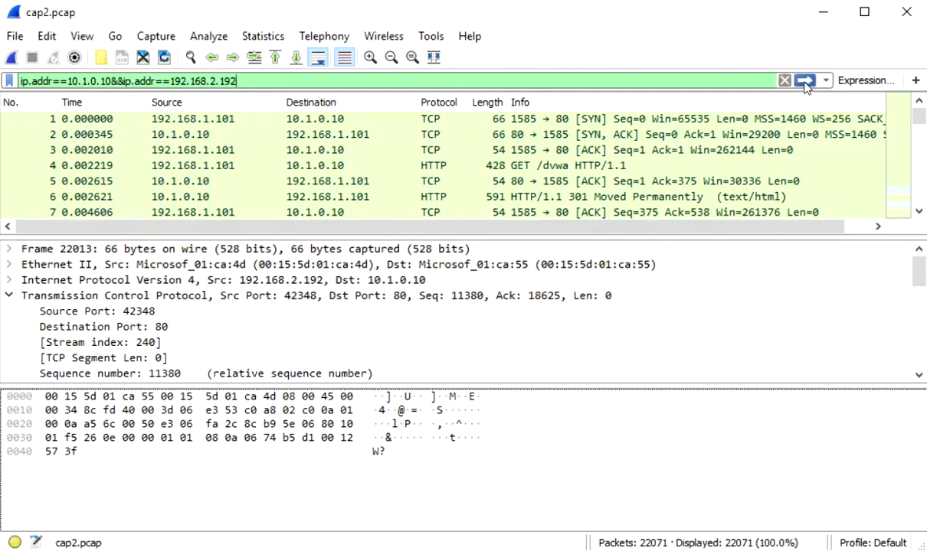
pyautogui.moveTo(756, 101)
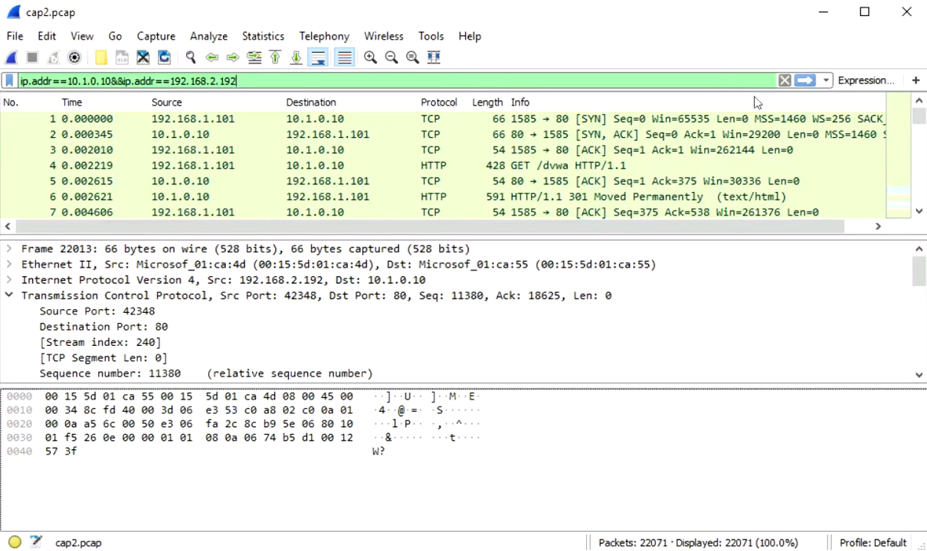
# - Apply the two-address filter (20,938 of 22,071 packets) and inspect frame 905's details
pyautogui.click(806, 79)
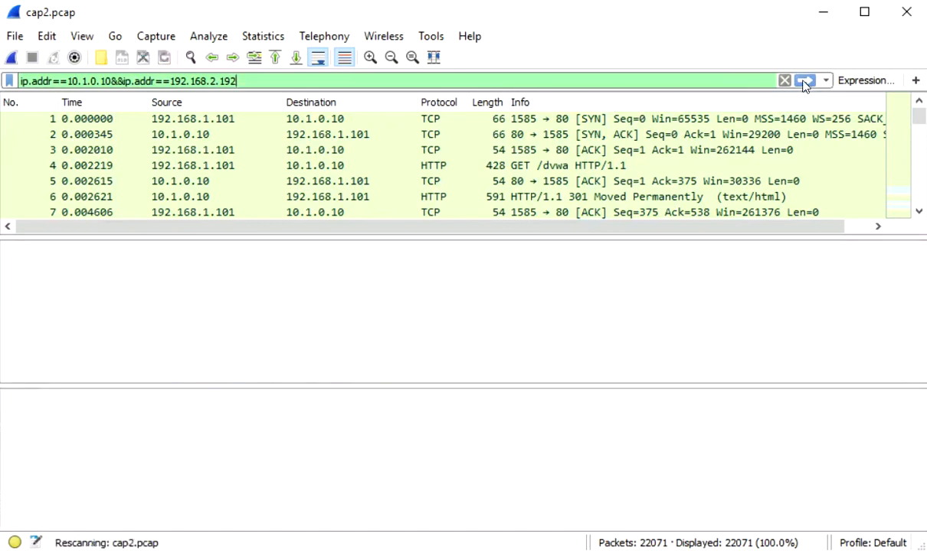
pyautogui.click(804, 79)
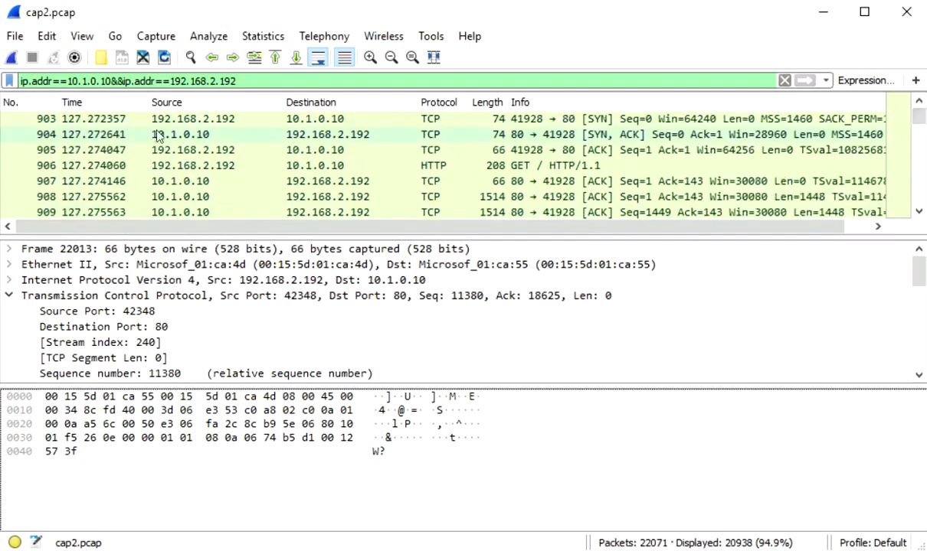
pyautogui.click(46, 119)
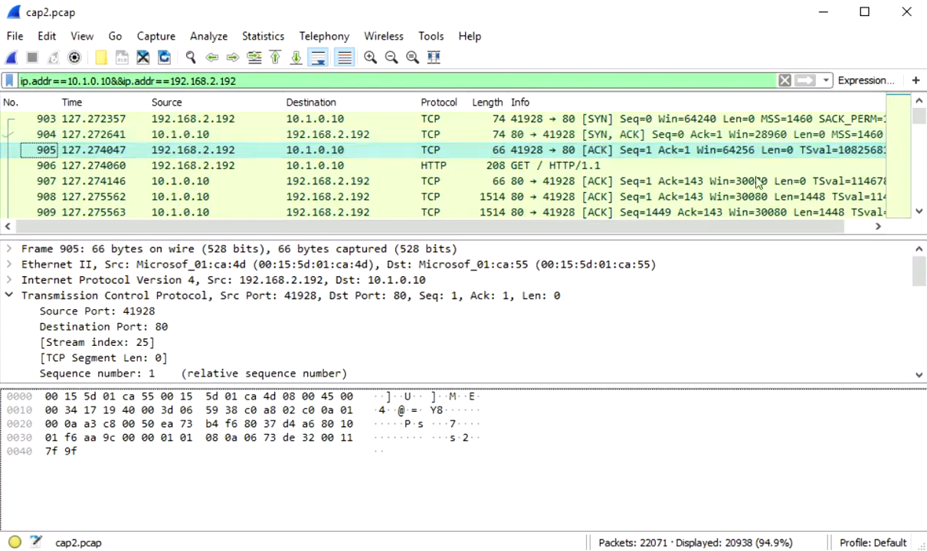
pyautogui.scroll(-3)
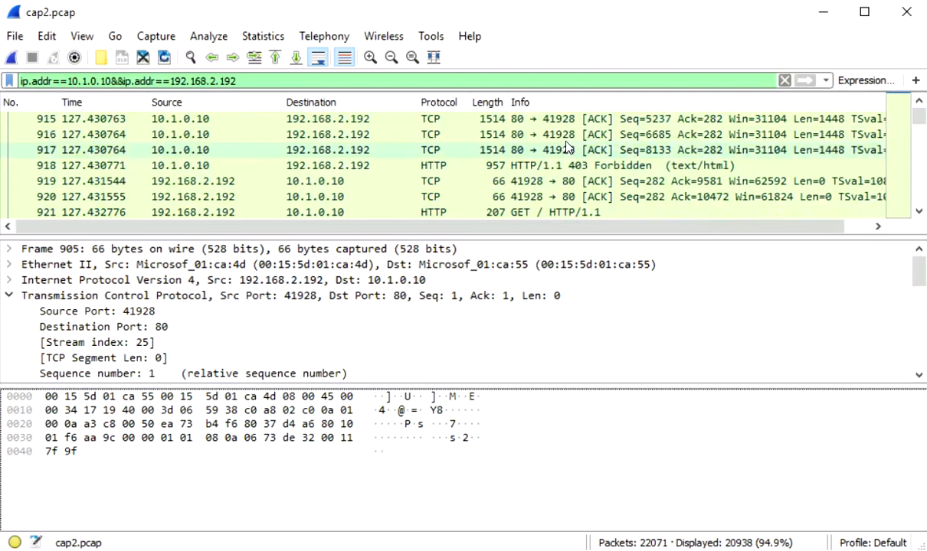
pyautogui.scroll(-3)
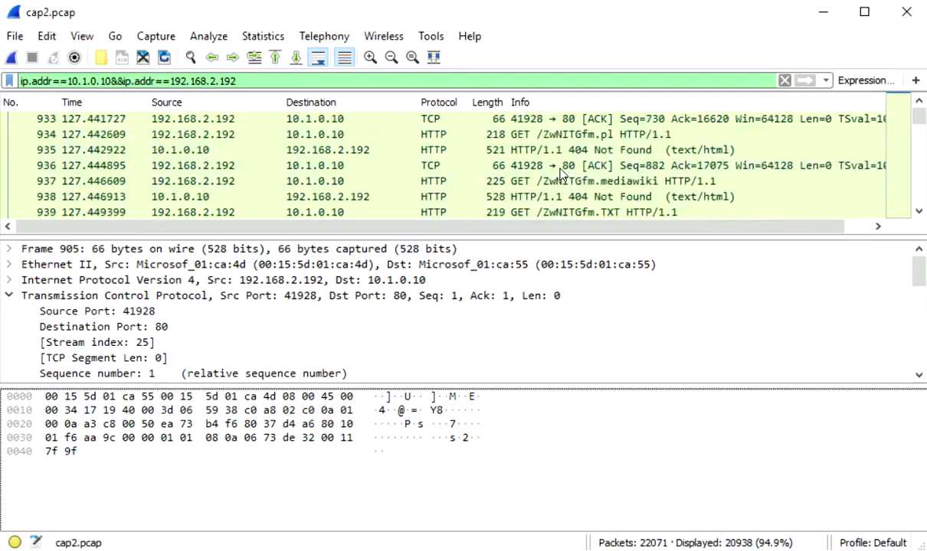
pyautogui.scroll(-3)
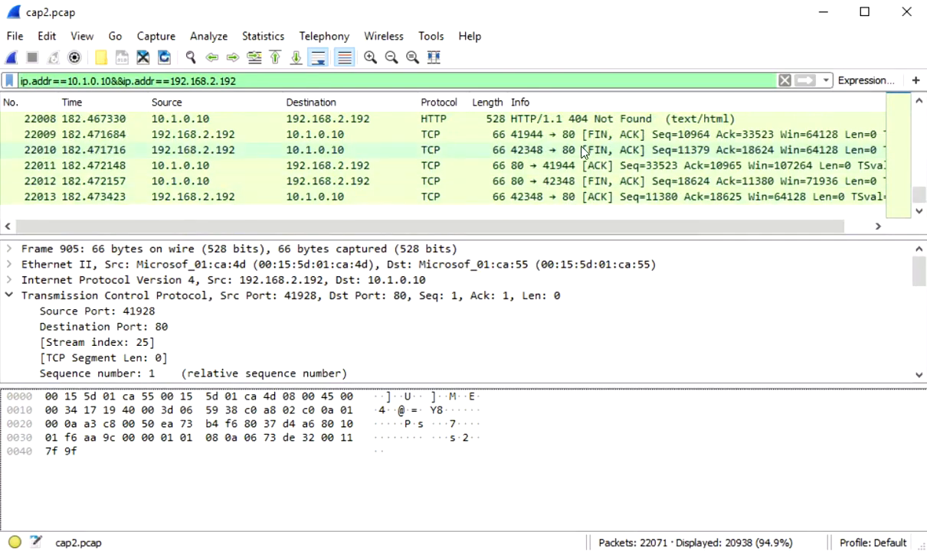
pyautogui.click(191, 135)
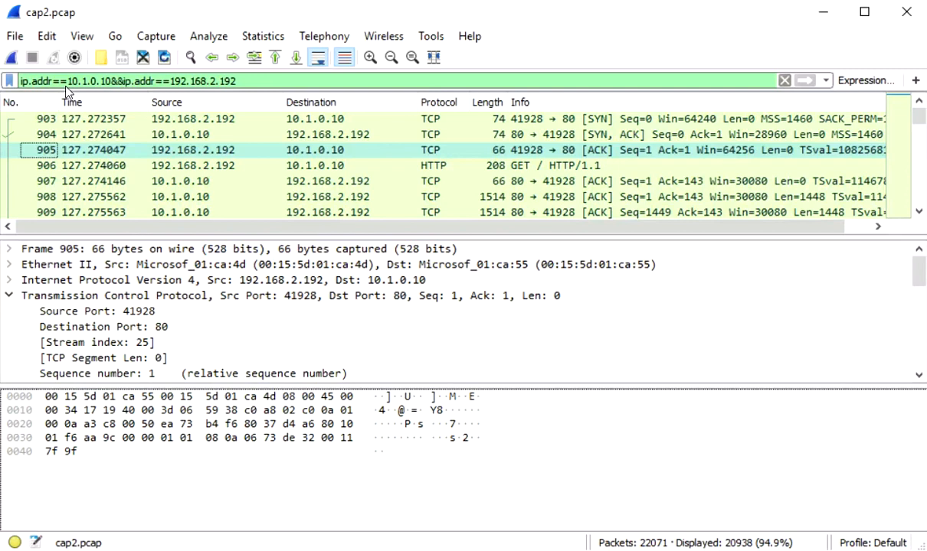
pyautogui.moveTo(213, 165)
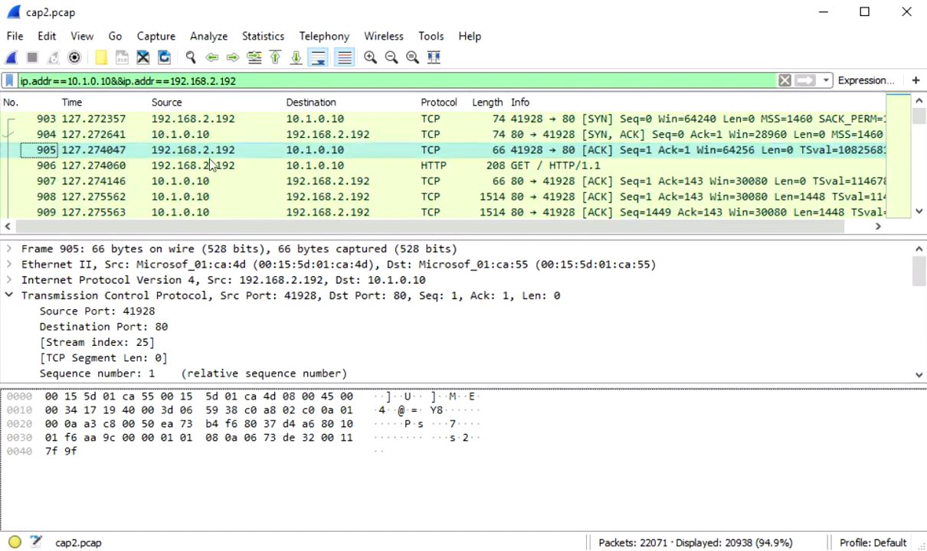
pyautogui.moveTo(612, 177)
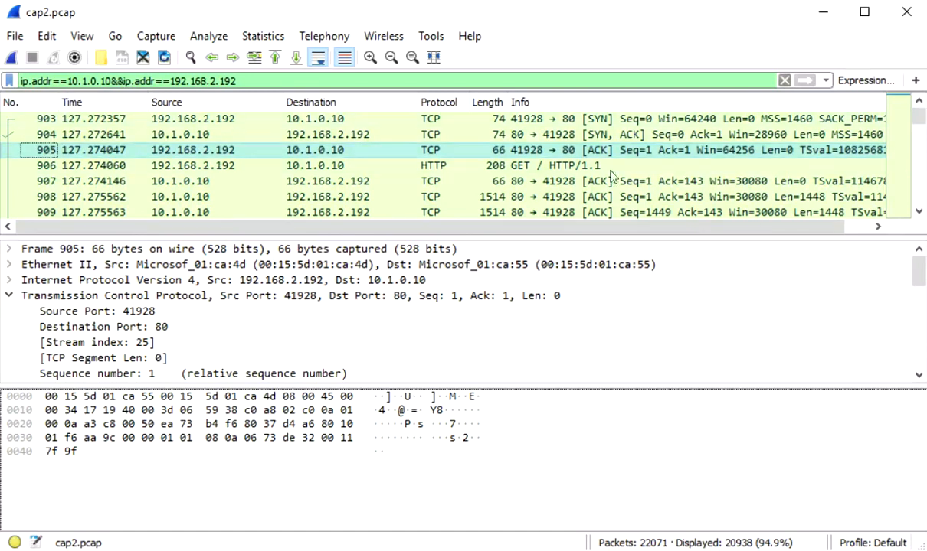